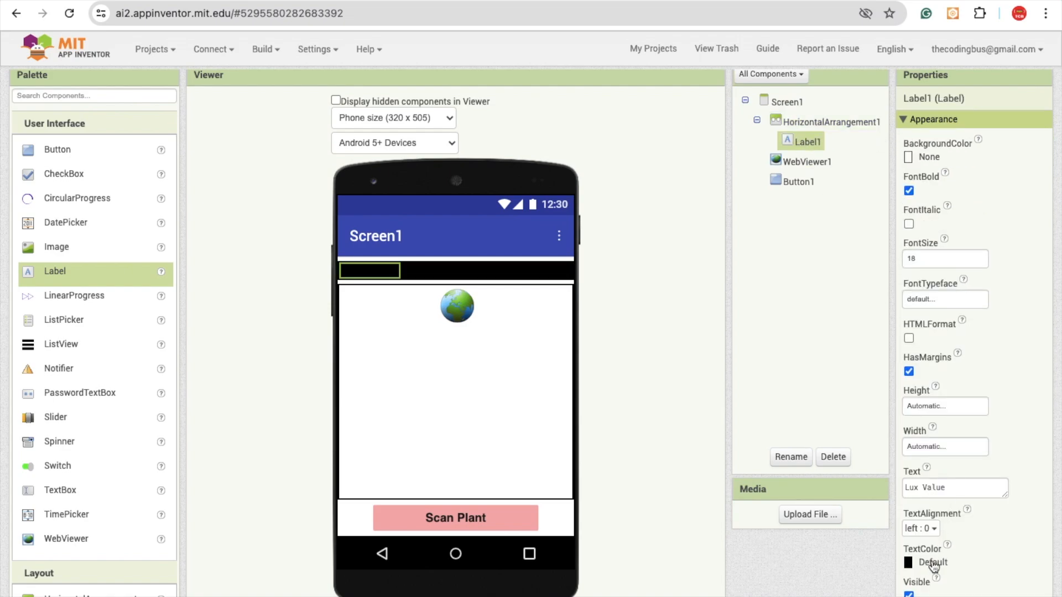
Step: Select Label1 and set it to bold text reading 'Lux Value'
left_click(1034, 84)
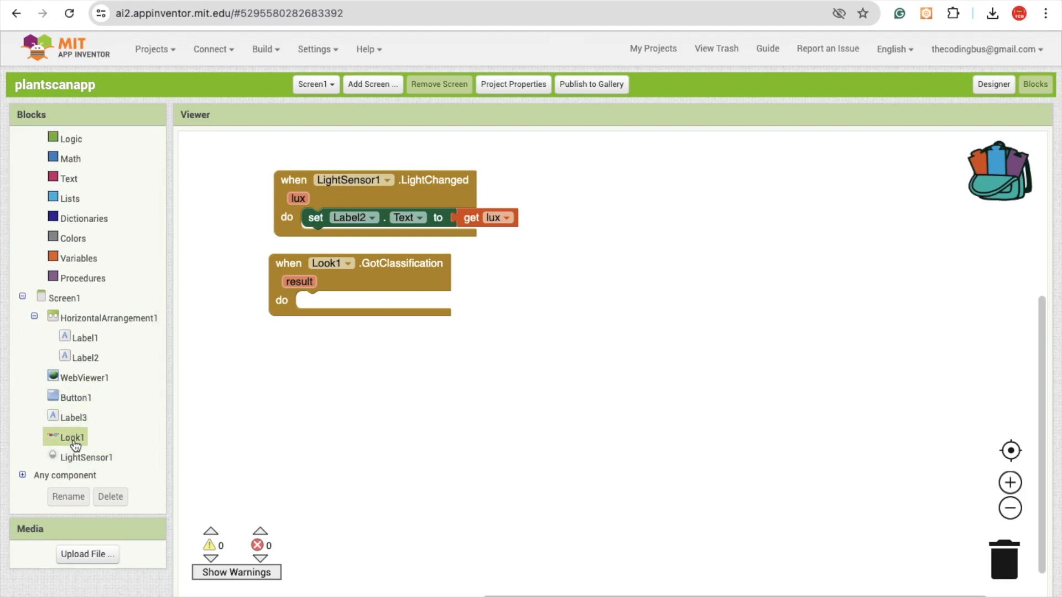
mouse_move(78, 436)
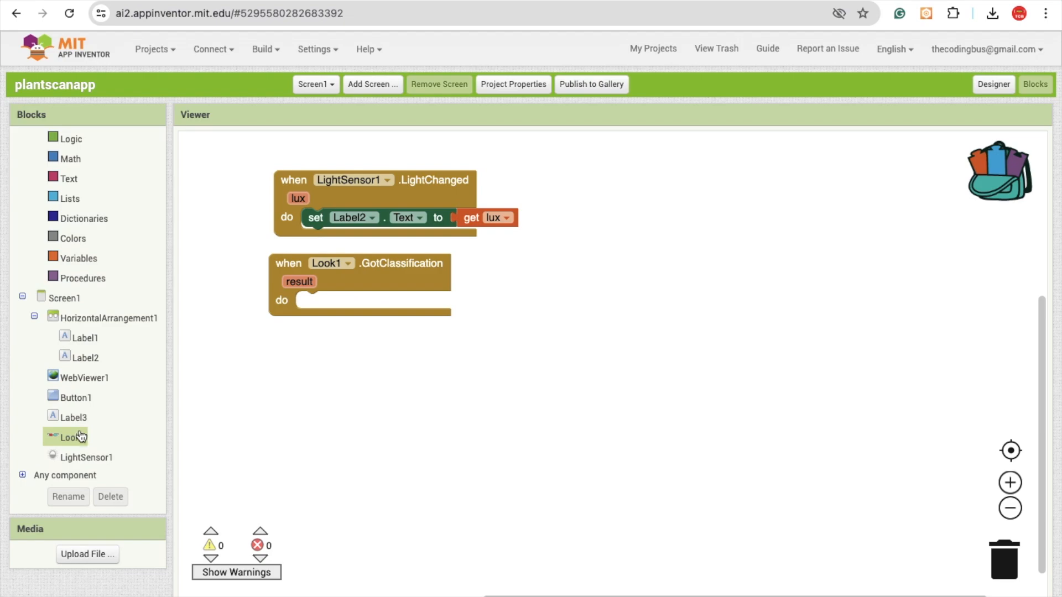